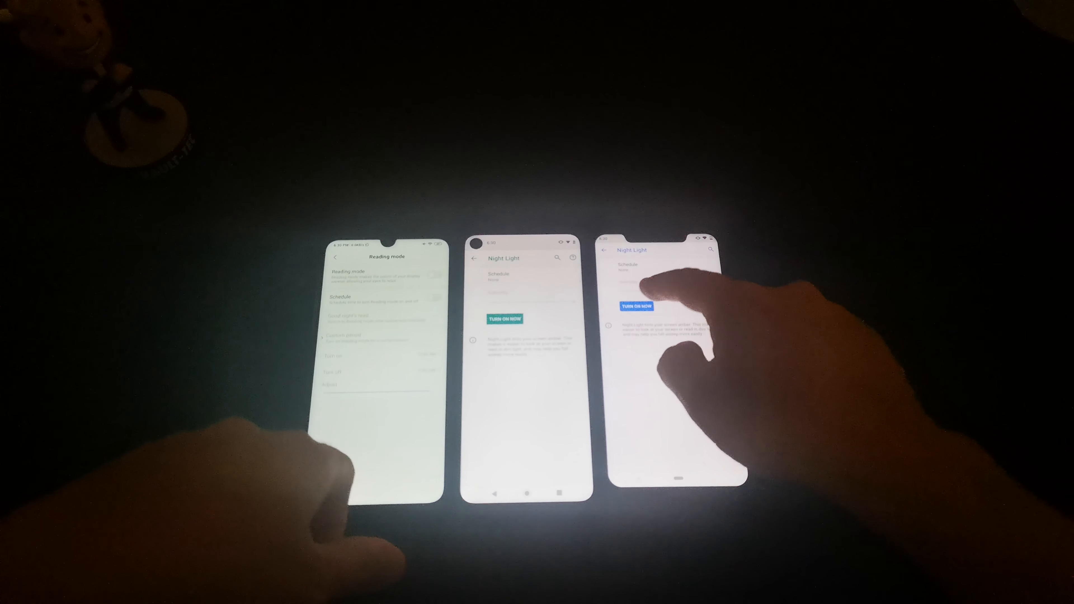
Enable Night Light on the right-hand phone and Reading mode on the left phone.
{"action": "left_click", "coordinate": [635, 303]}
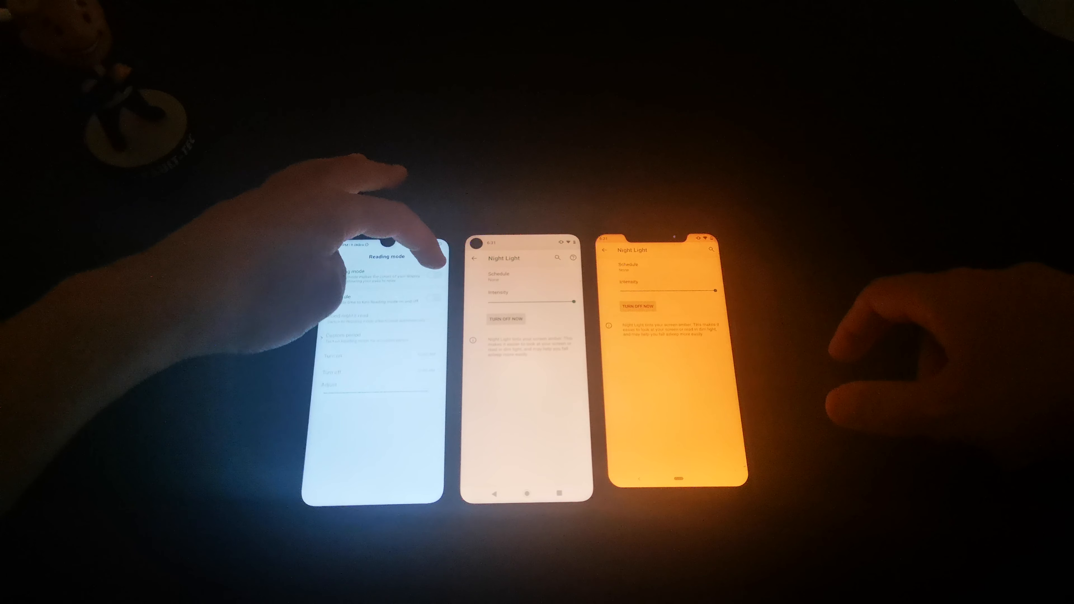
{"action": "left_click", "coordinate": [418, 275]}
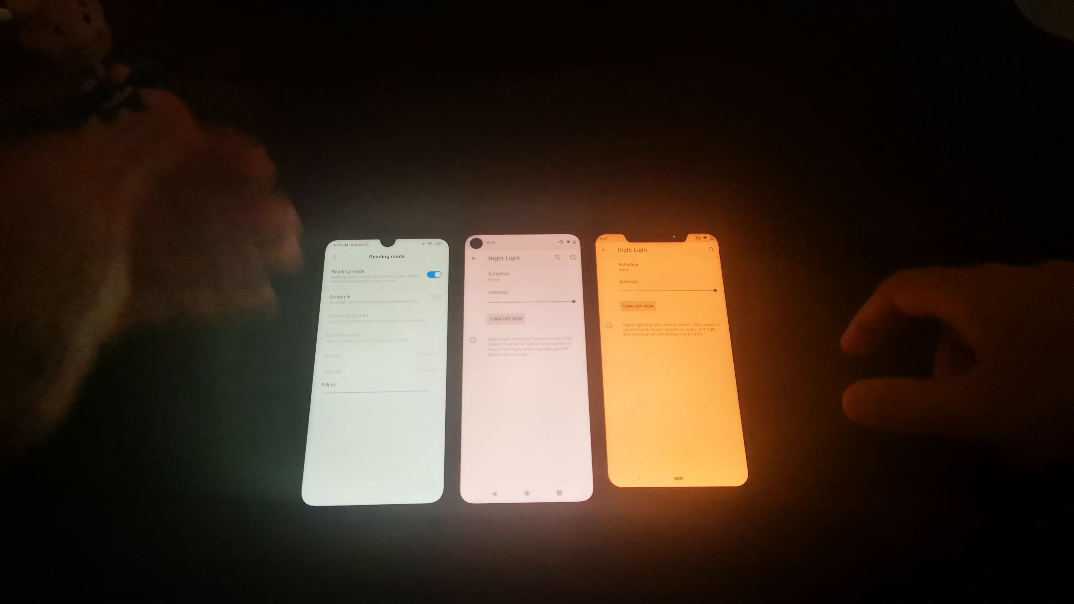